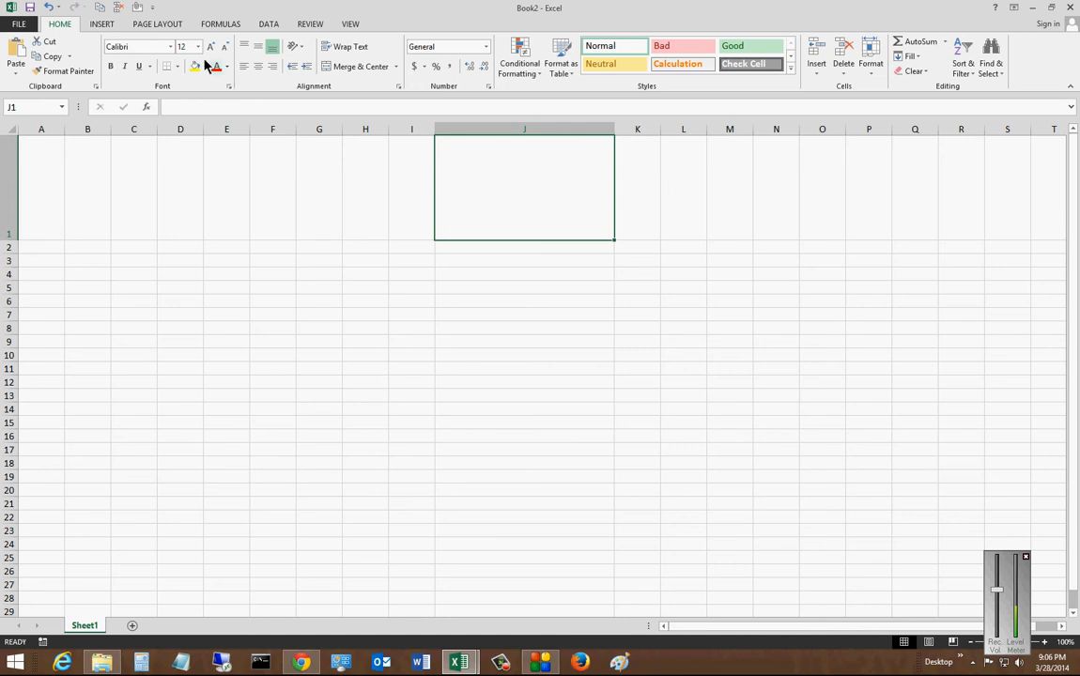
# Set cell J1's font size to 28 and enter 500.
pyautogui.click(197, 46)
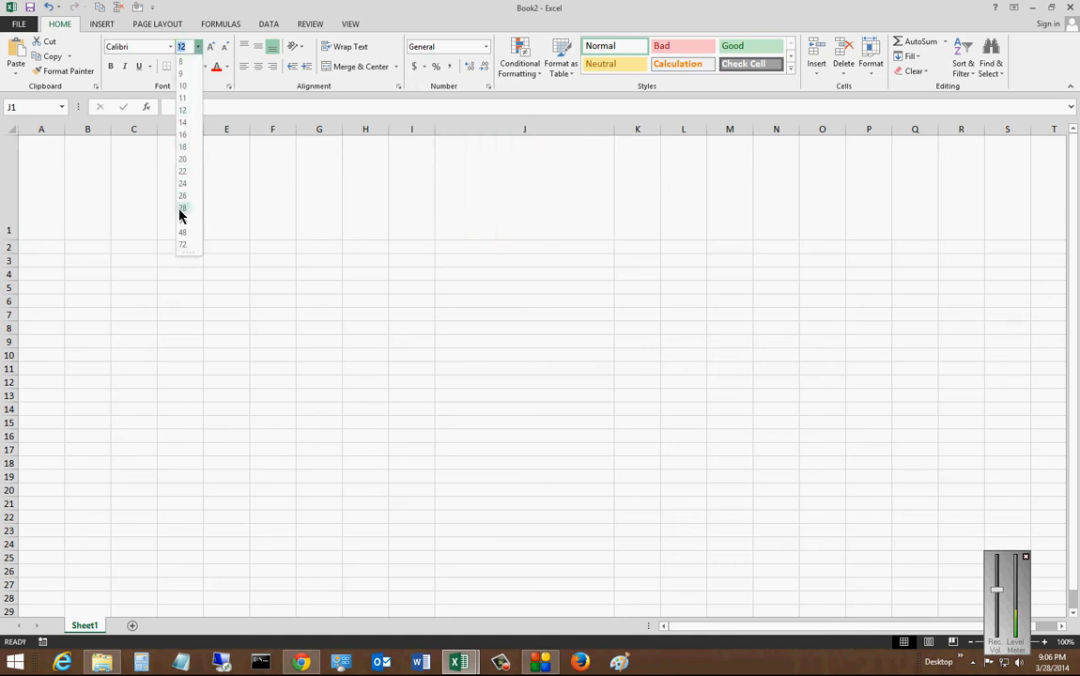
pyautogui.click(182, 207)
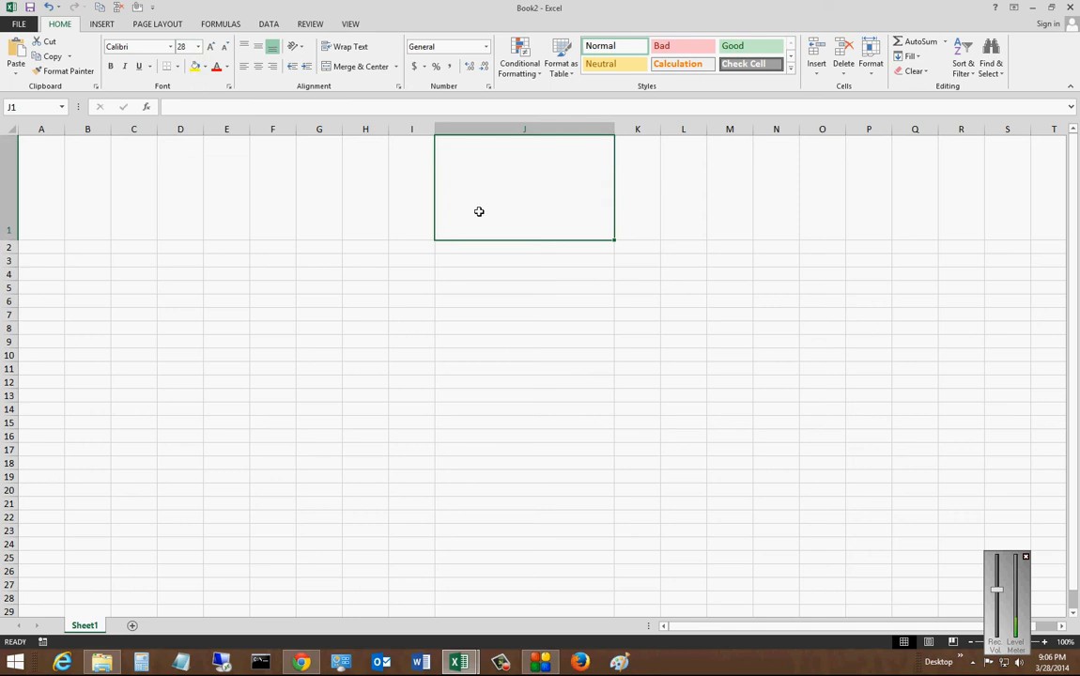
pyautogui.write('500')
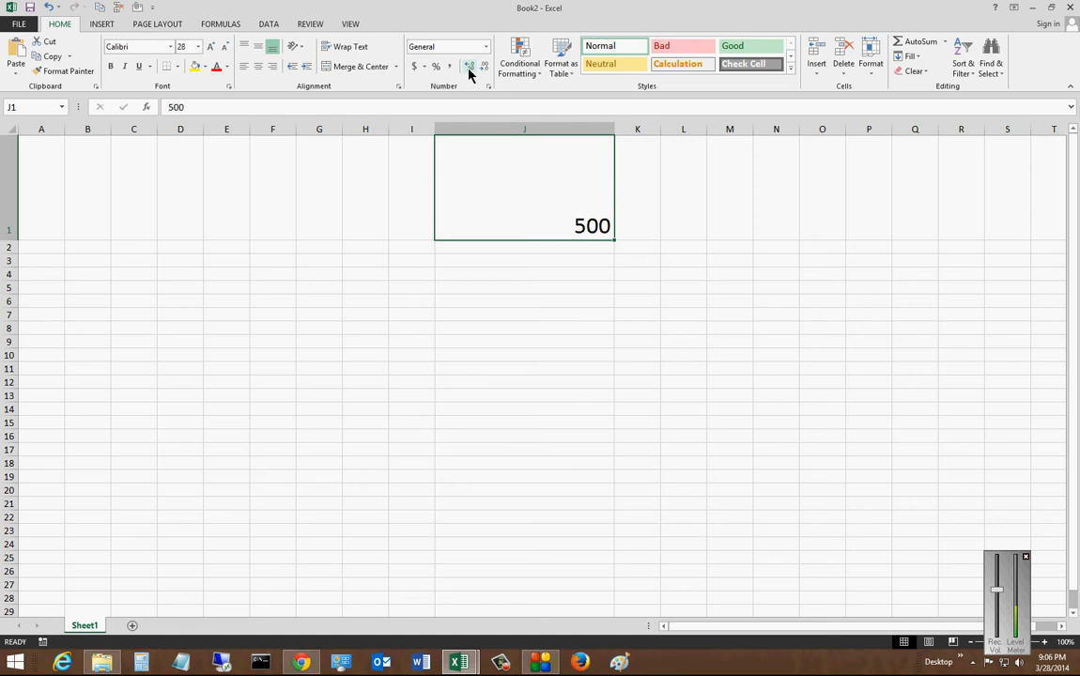
pyautogui.moveTo(468, 65)
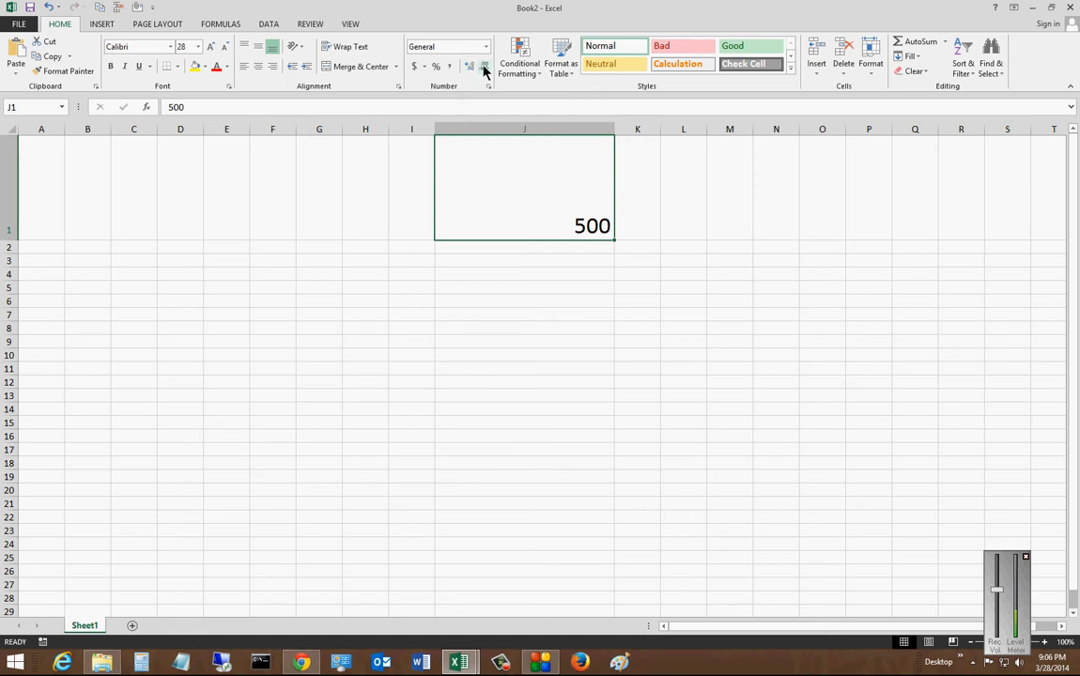
pyautogui.moveTo(470, 66)
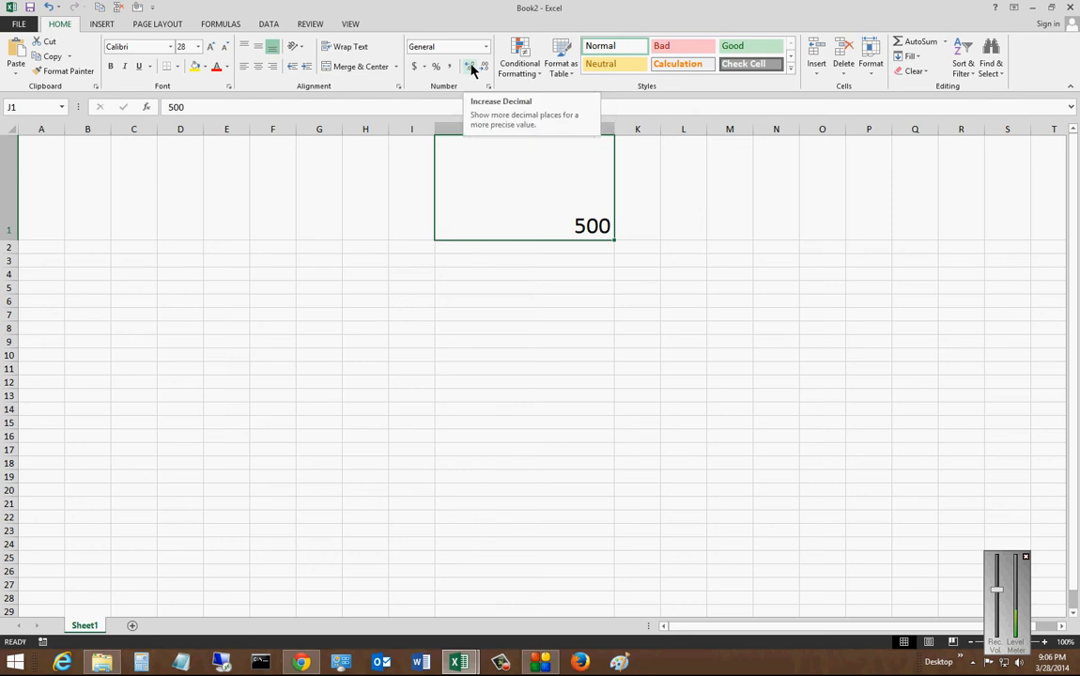
# Add decimal places to 500 in J1 and widen column J to show 500.000000000000.
pyautogui.click(470, 66)
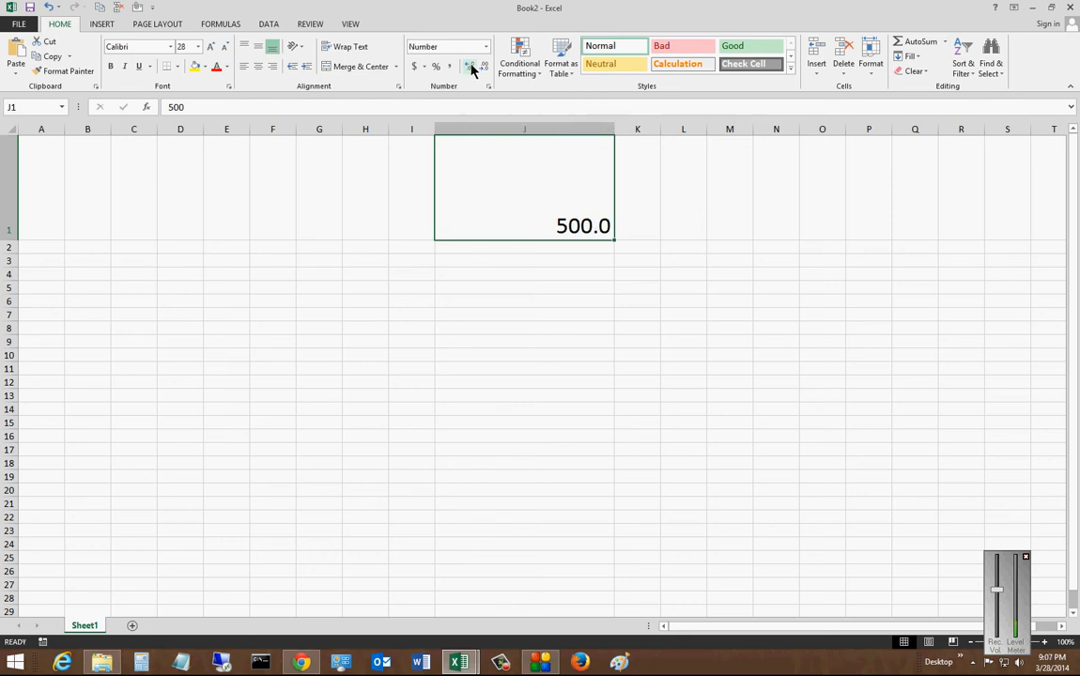
pyautogui.click(470, 64)
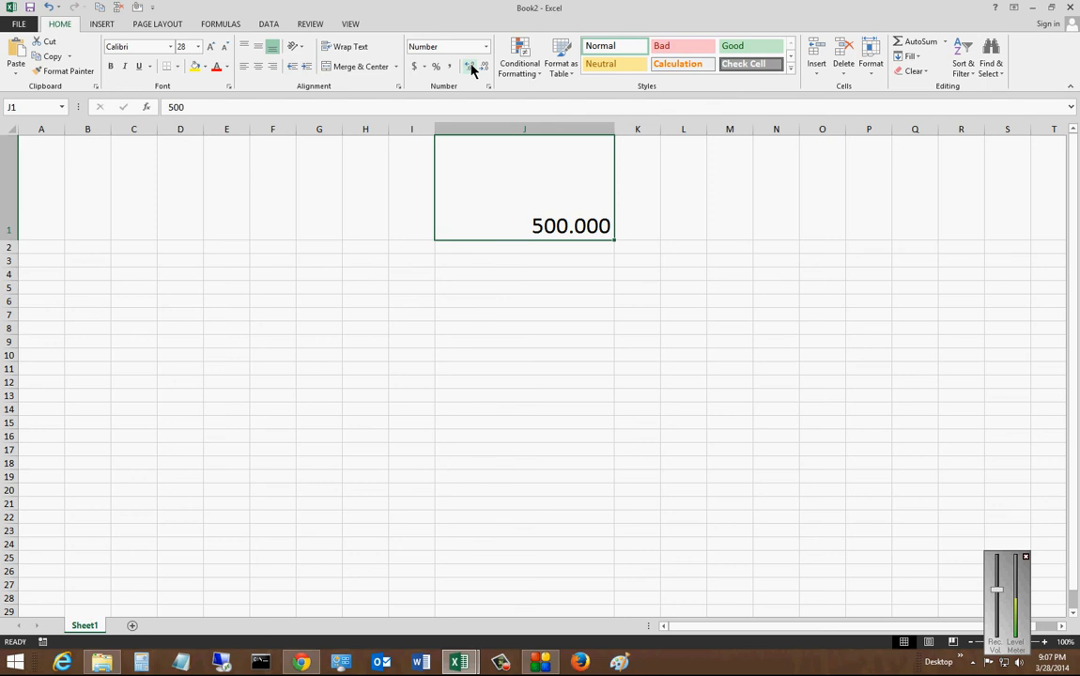
pyautogui.click(470, 65)
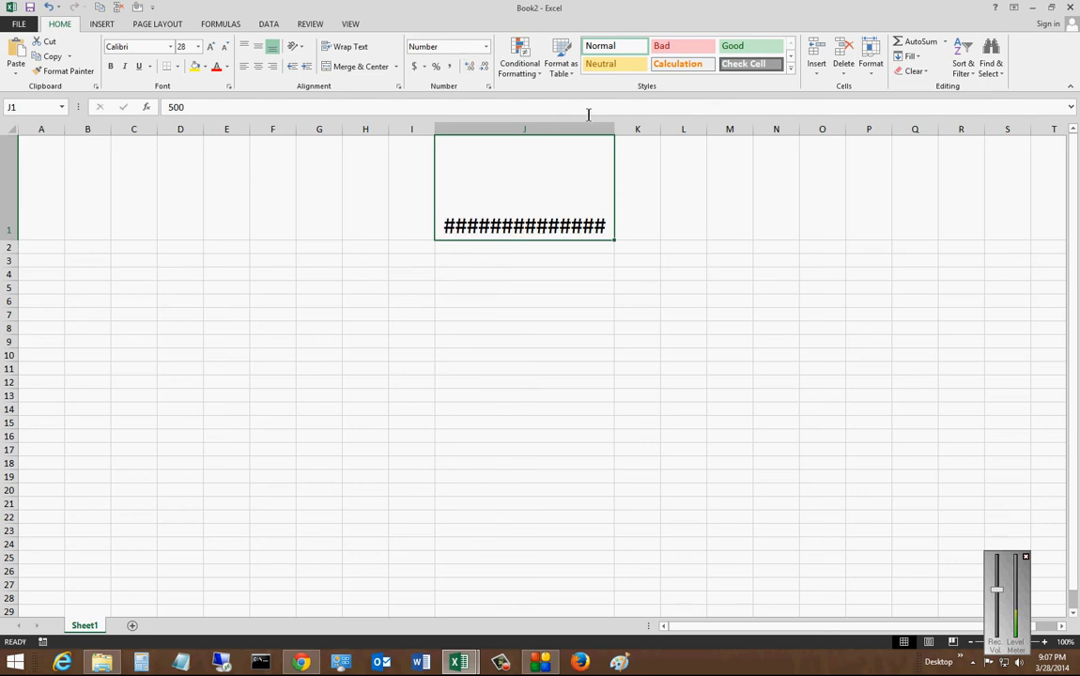
pyautogui.moveTo(493, 232)
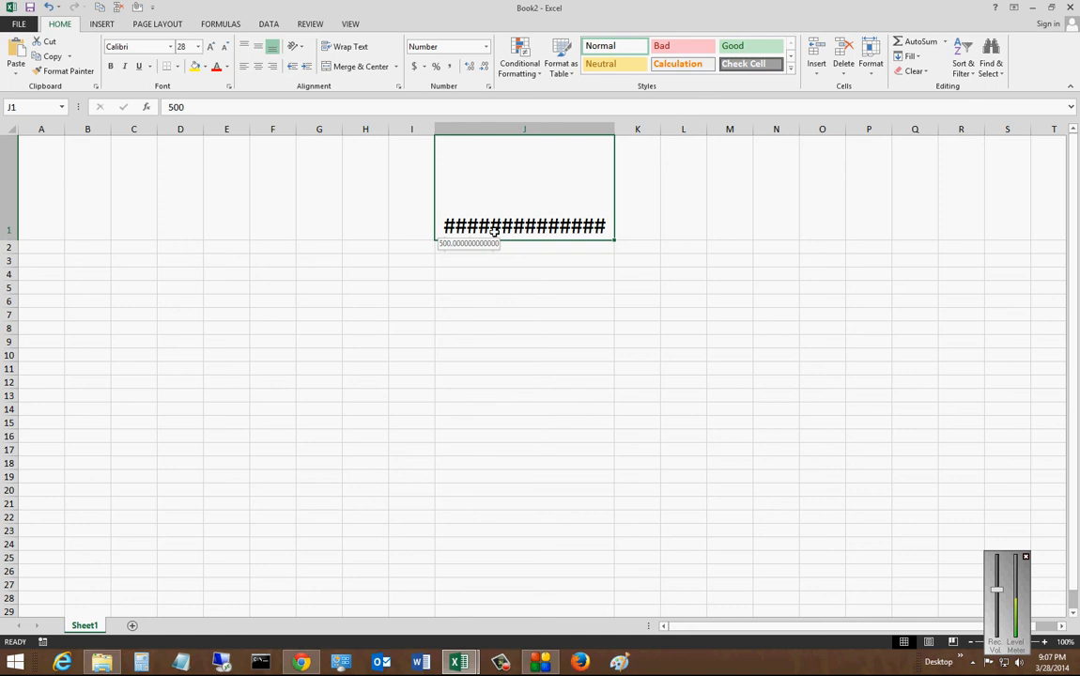
pyautogui.moveTo(616, 128); pyautogui.dragTo(651, 129)
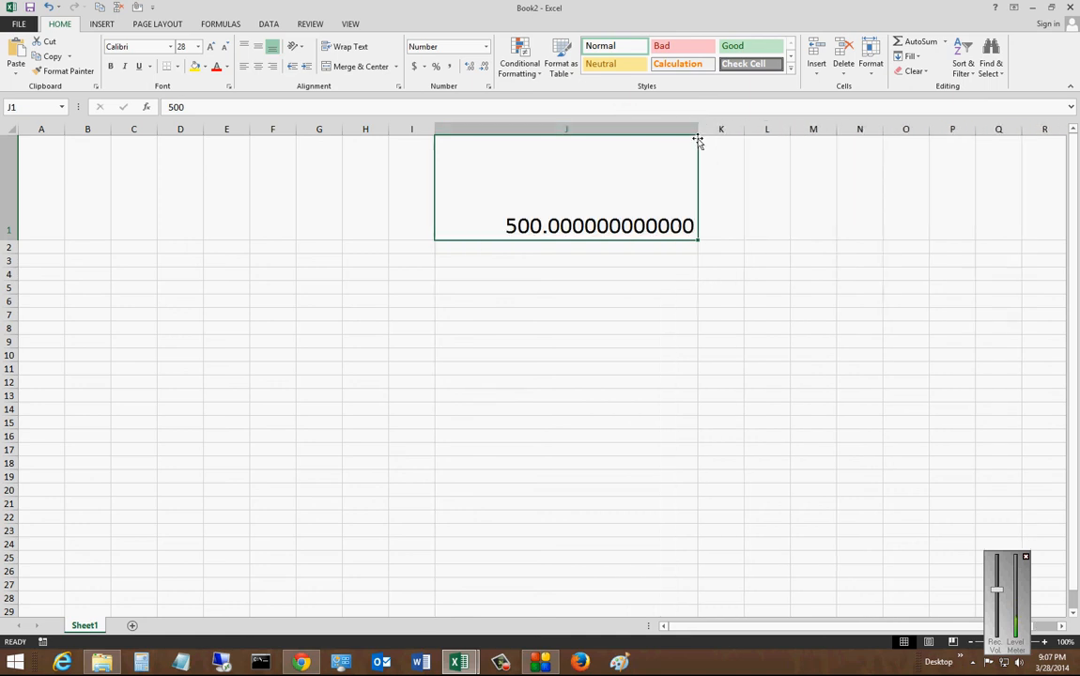
pyautogui.moveTo(504, 213)
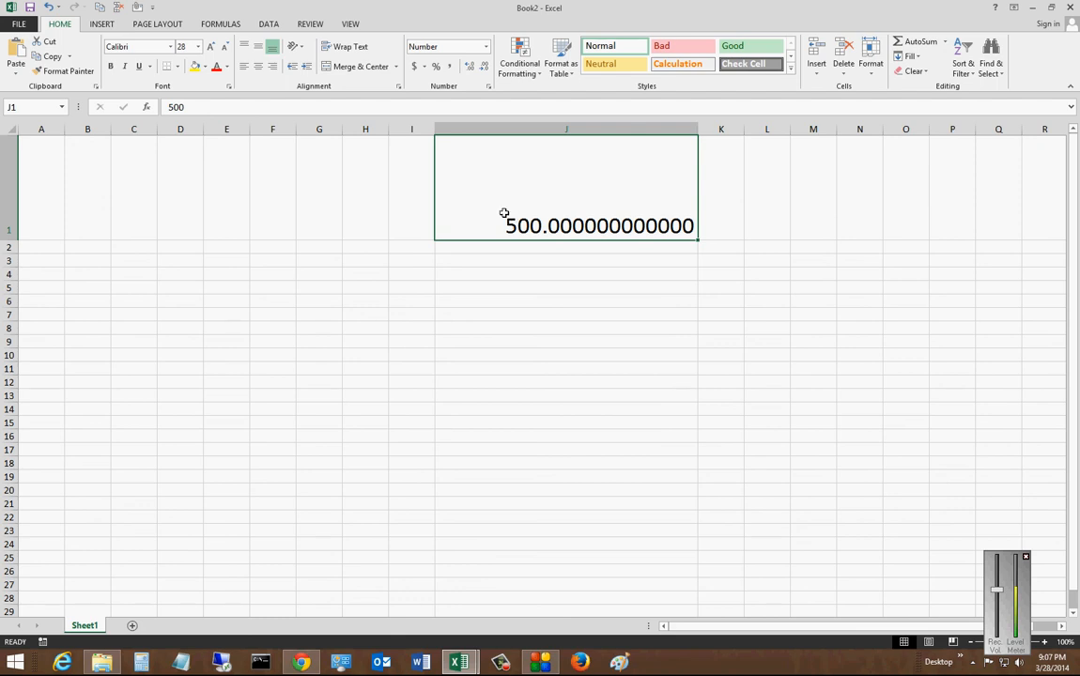
pyautogui.moveTo(484, 66)
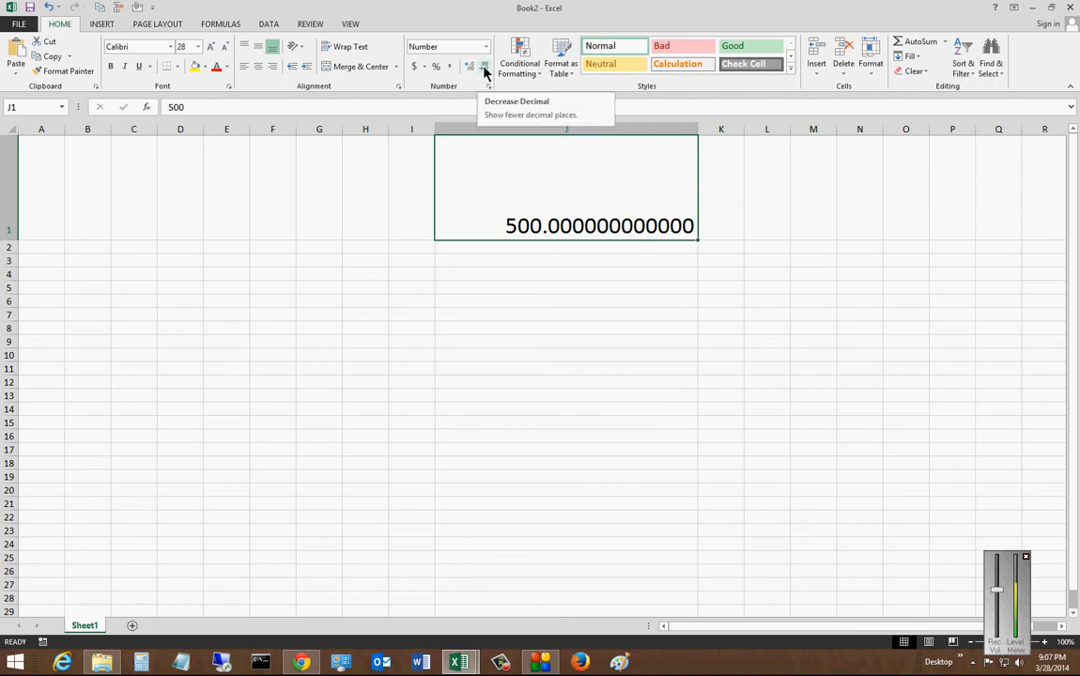
# Trim J1 to 500.0000, enter 50, 594, 89498, 891484 in J2:J5, and select them.
pyautogui.click(485, 64)
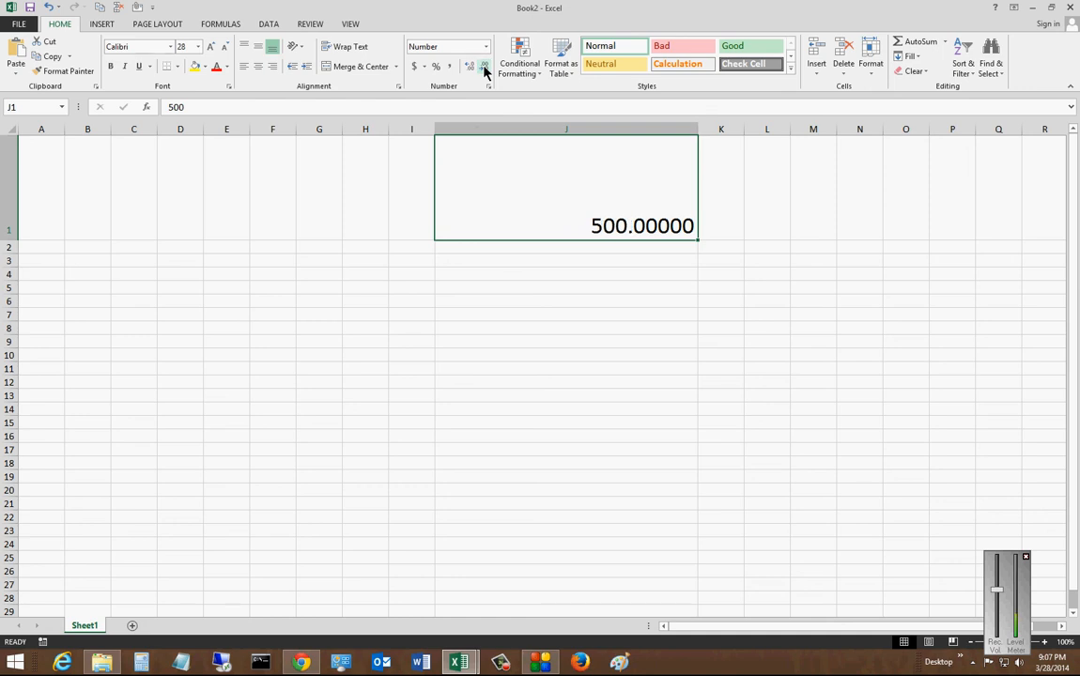
pyautogui.click(483, 65)
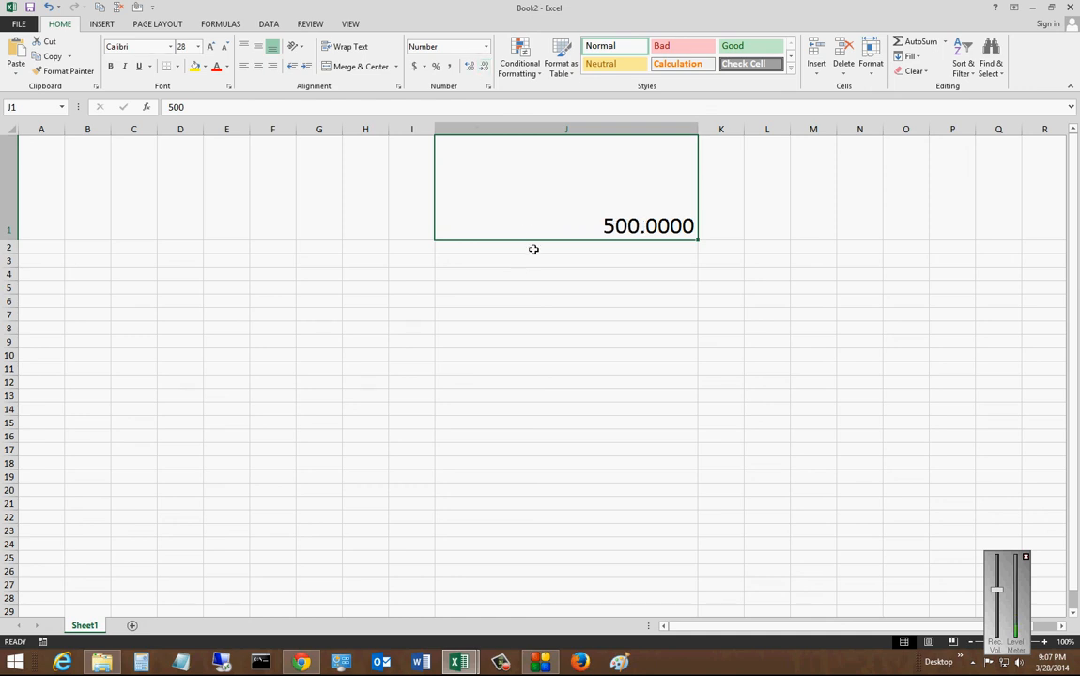
pyautogui.write('50')
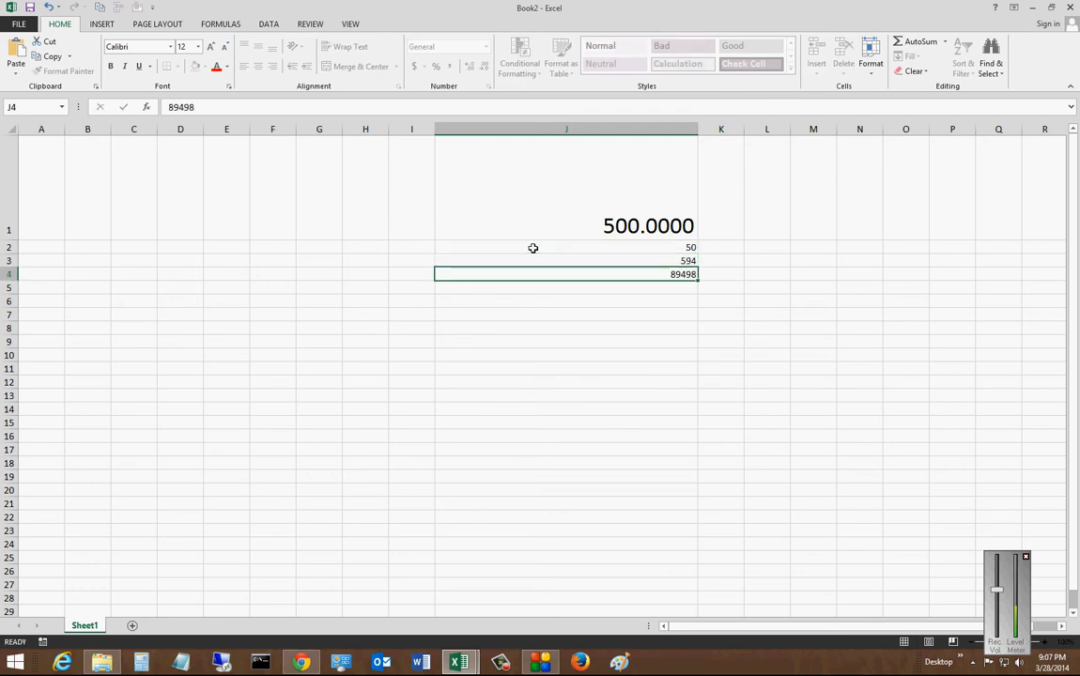
pyautogui.write('891484')
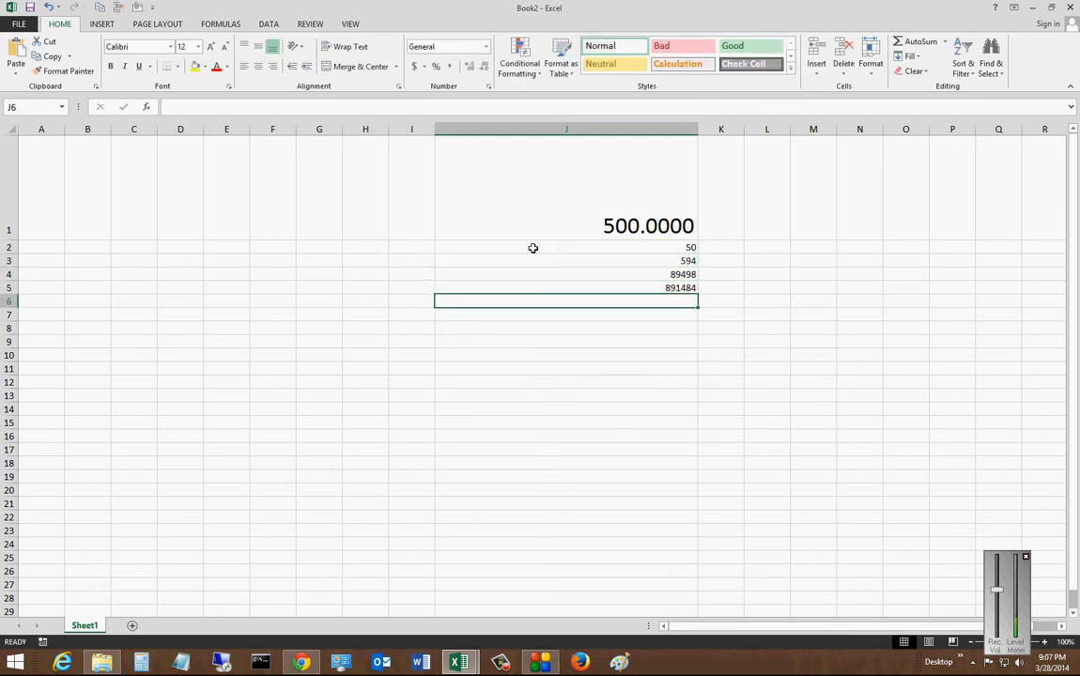
pyautogui.moveTo(533, 247); pyautogui.dragTo(546, 287)
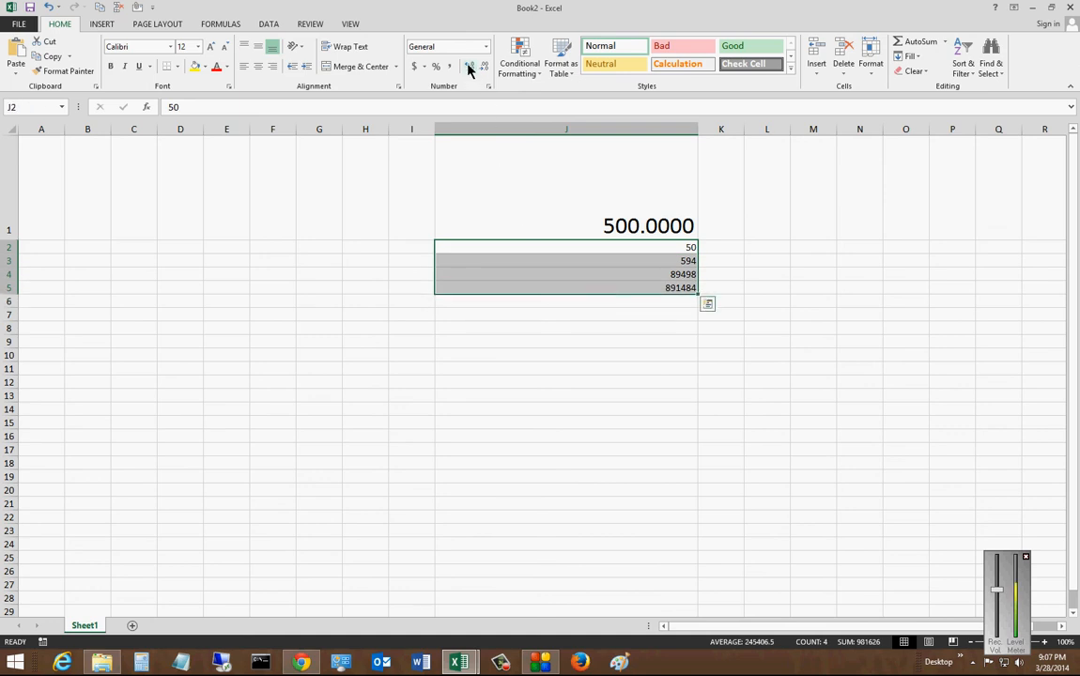
# Increase the decimal places shown for the numbers in J2:J5.
pyautogui.click(469, 65)
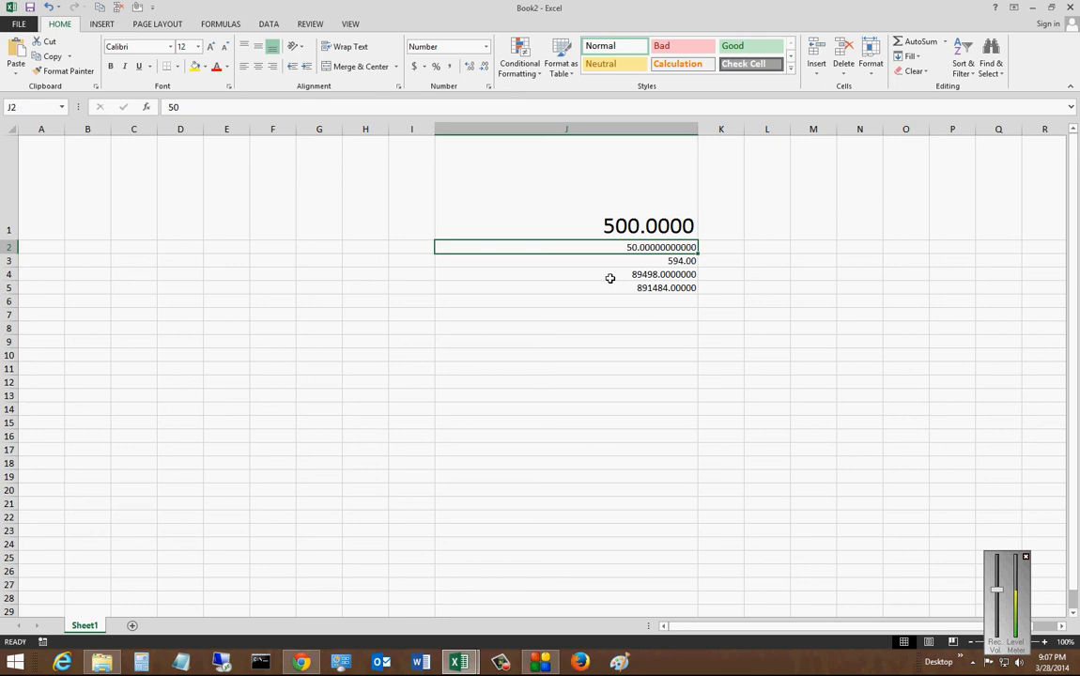
pyautogui.moveTo(639, 298)
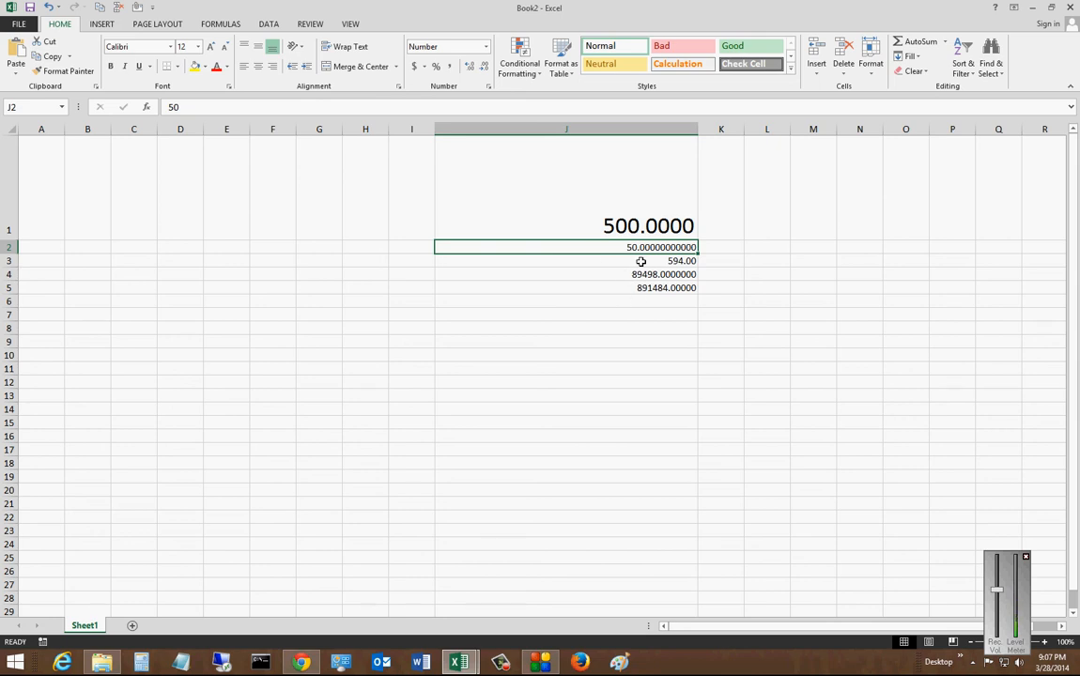
pyautogui.moveTo(590, 275)
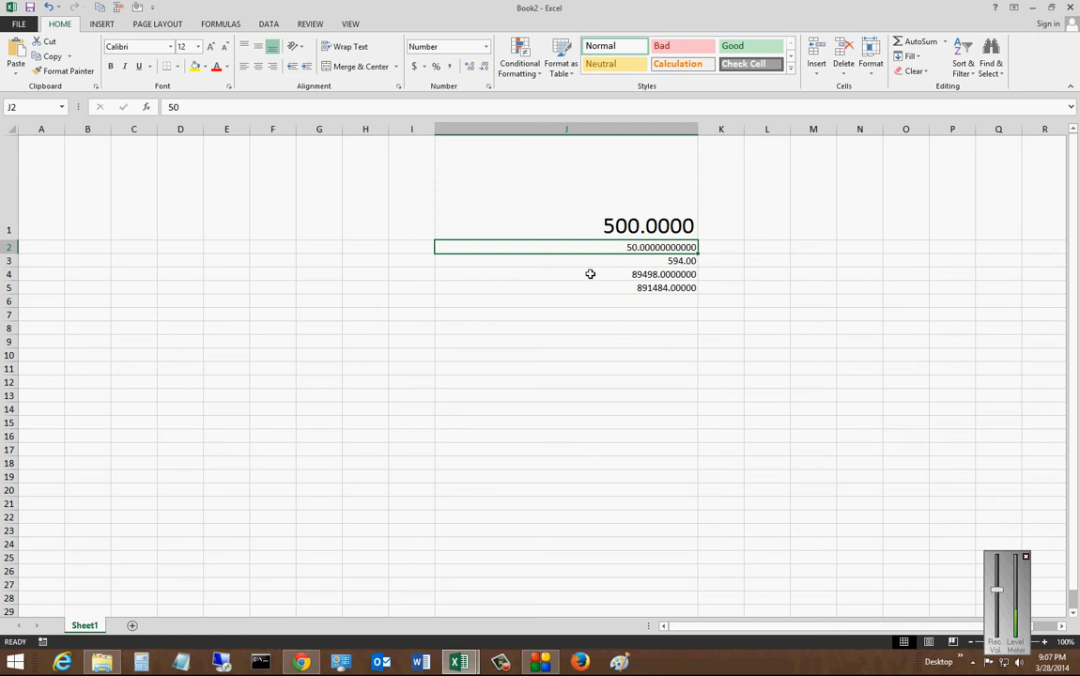